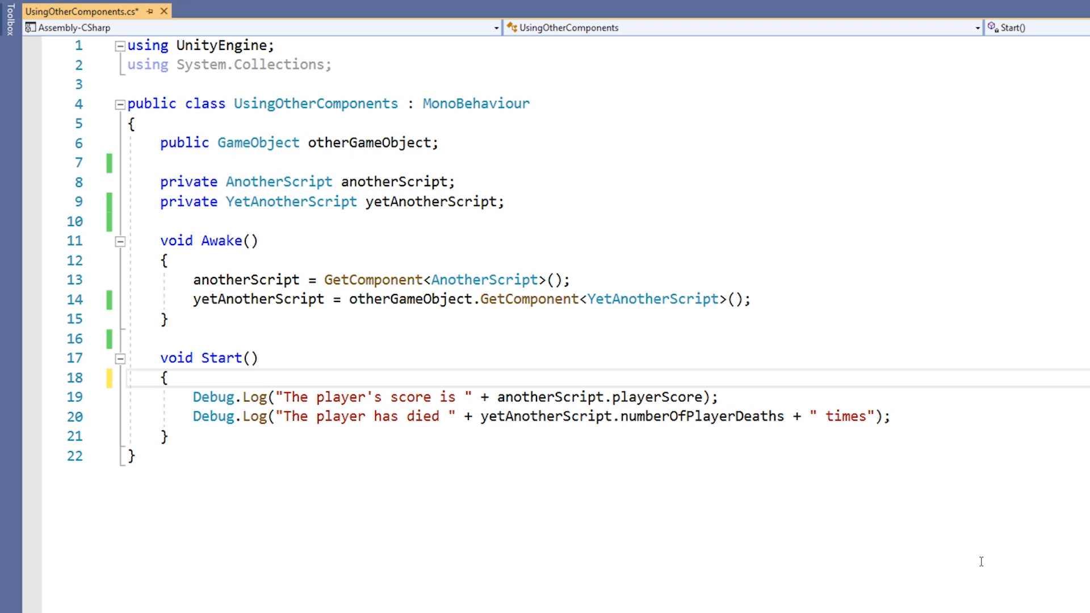
Step: Open YetAnotherScript.cs to view its numberOfPlayerDeaths field set to 3
click(175, 12)
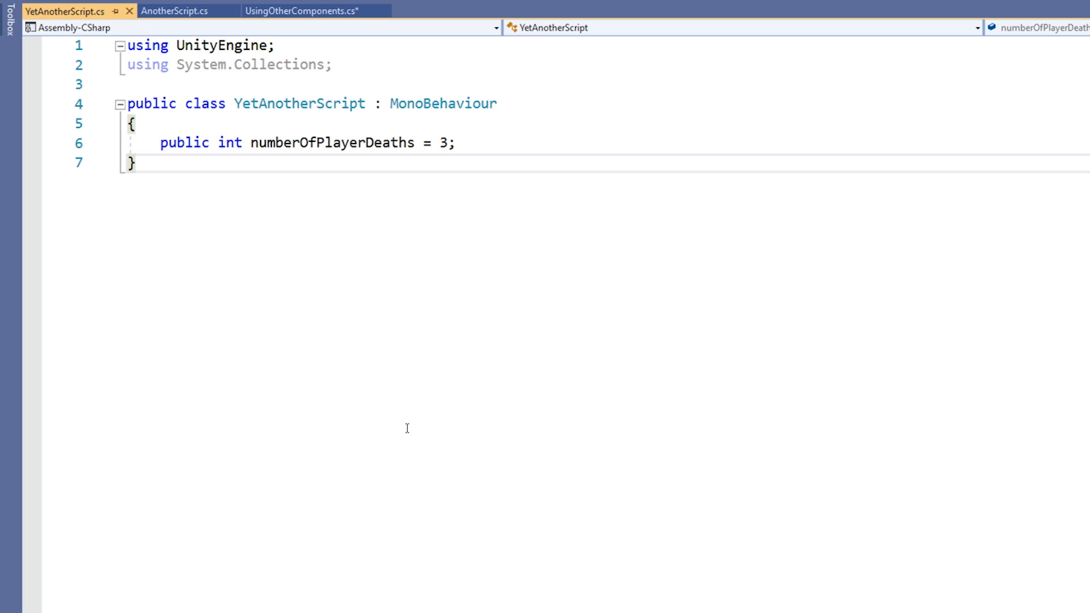
Step: Return to UsingOtherComponents.cs and open an empty line below the yetAnotherScript field
click(310, 10)
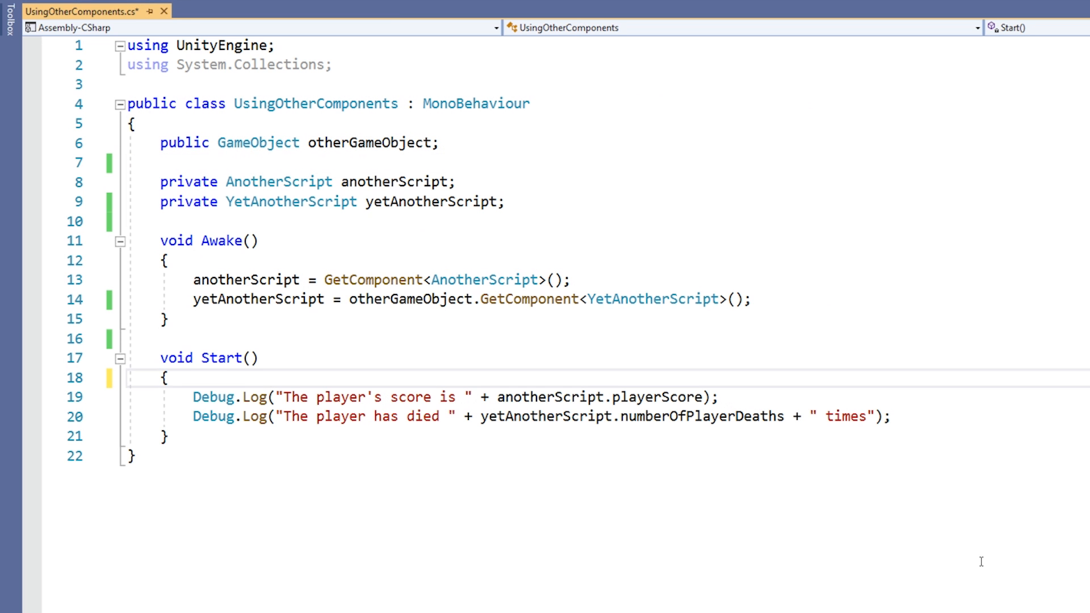
double_click(299, 142)
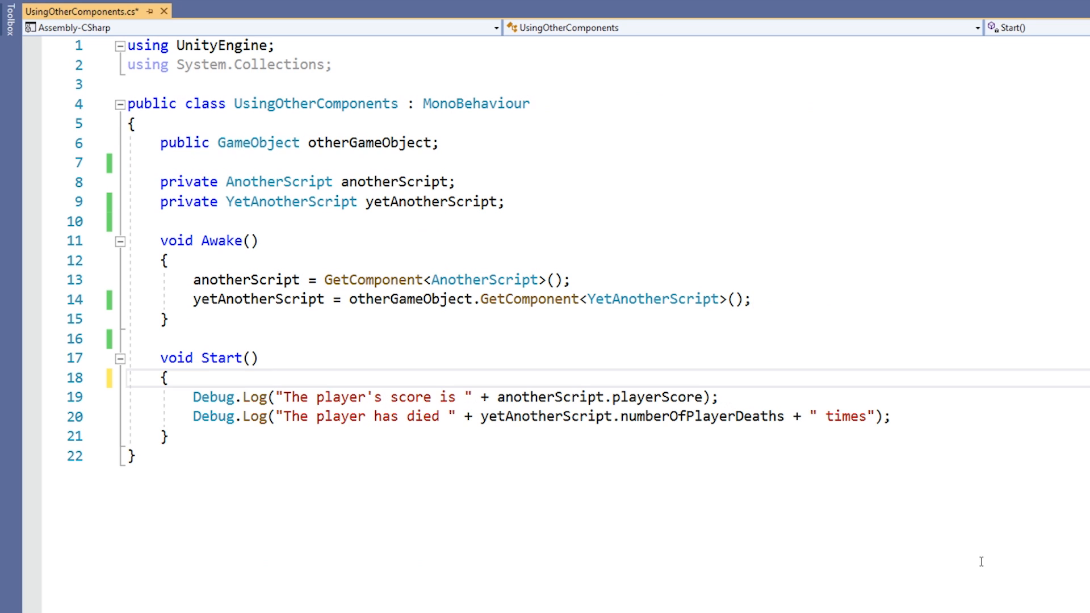
double_click(484, 279)
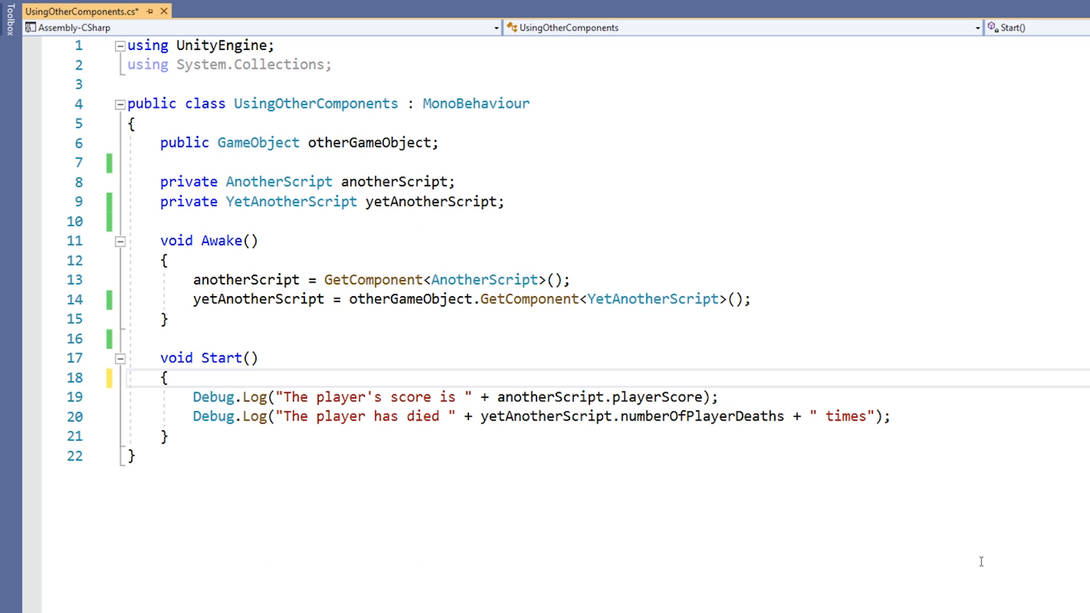
double_click(412, 300)
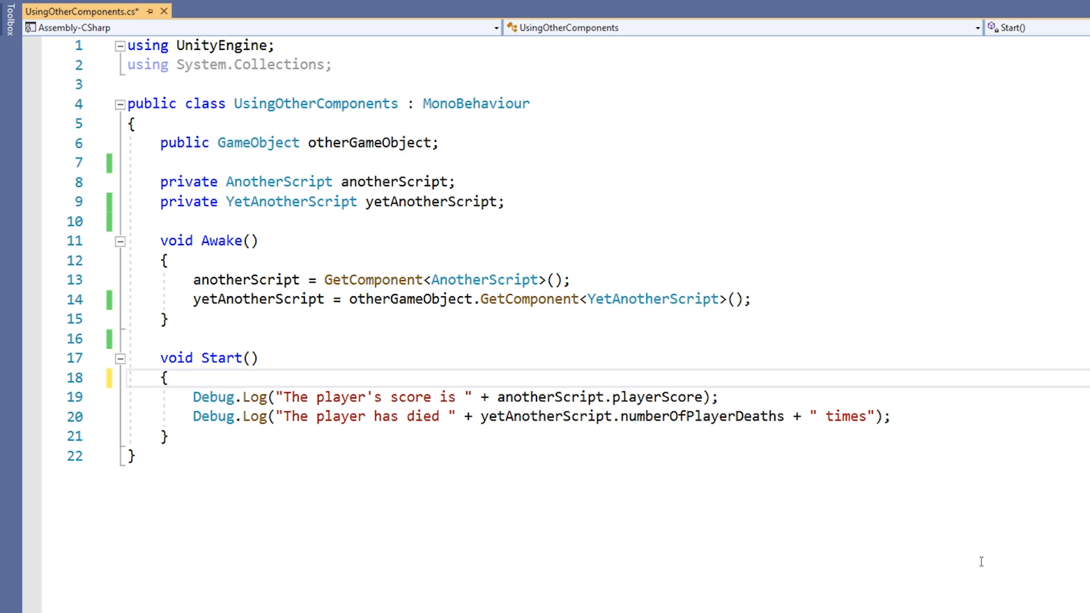
double_click(651, 300)
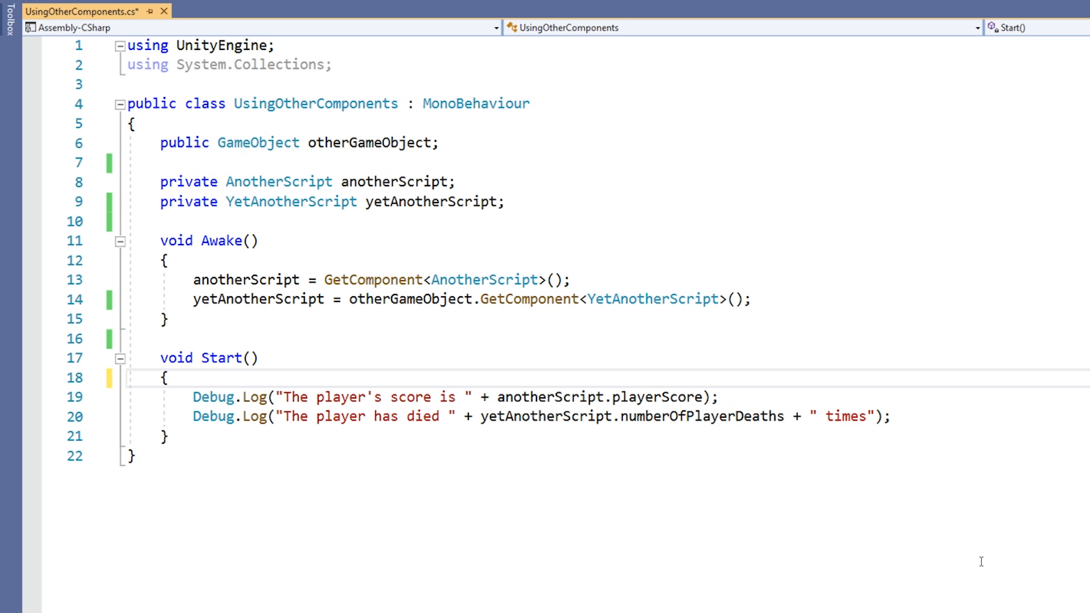
double_click(403, 299)
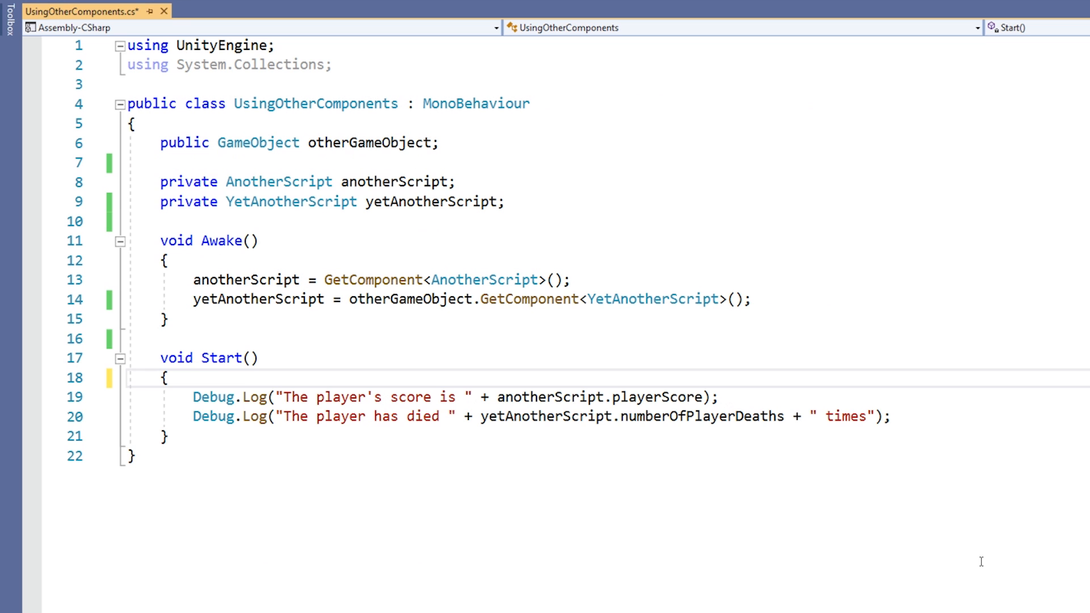
double_click(373, 142)
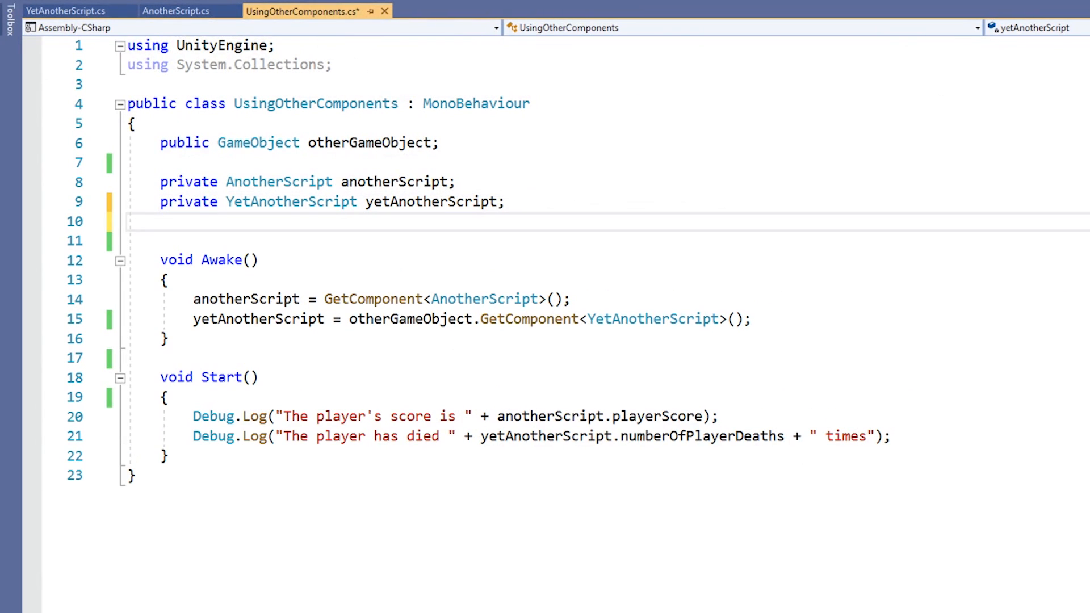
Step: Type the field declaration 'private BoxCollider boxCol;' on the new line
text(privat)
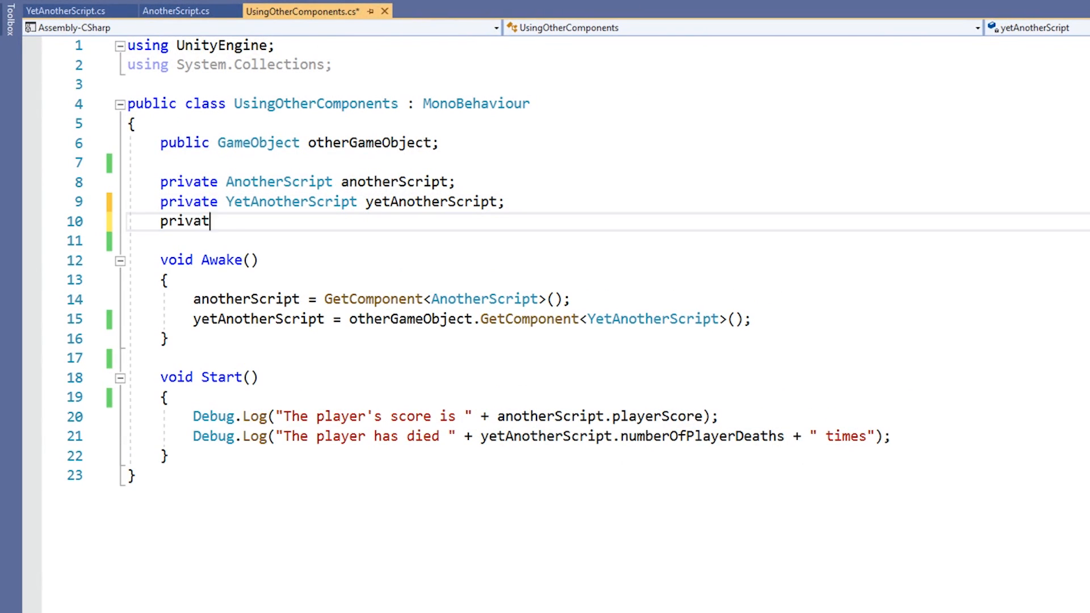
text(e BoxCollider boxC)
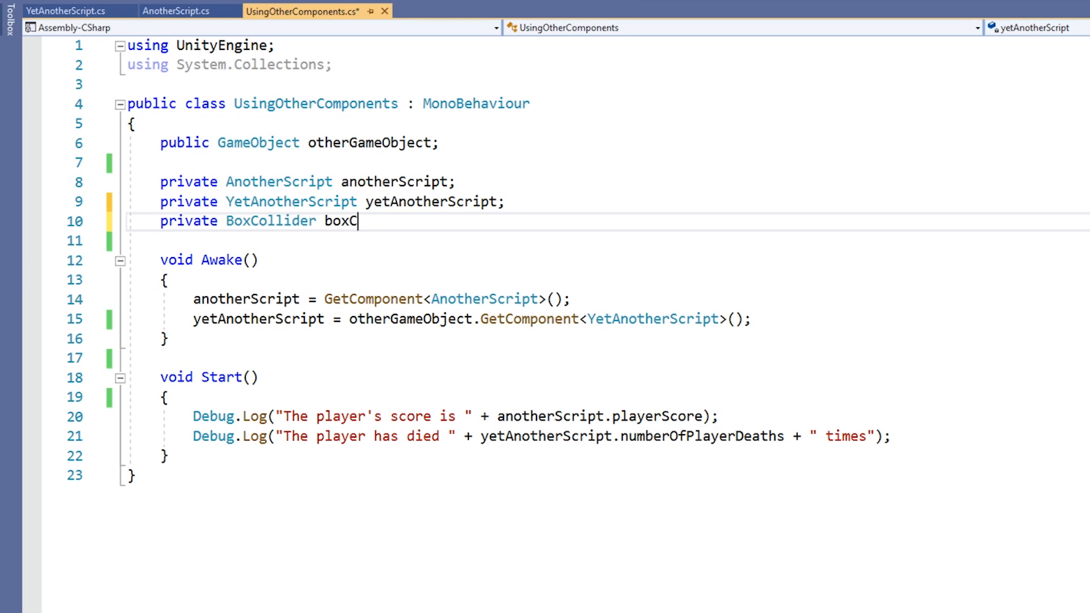
text(ol;)
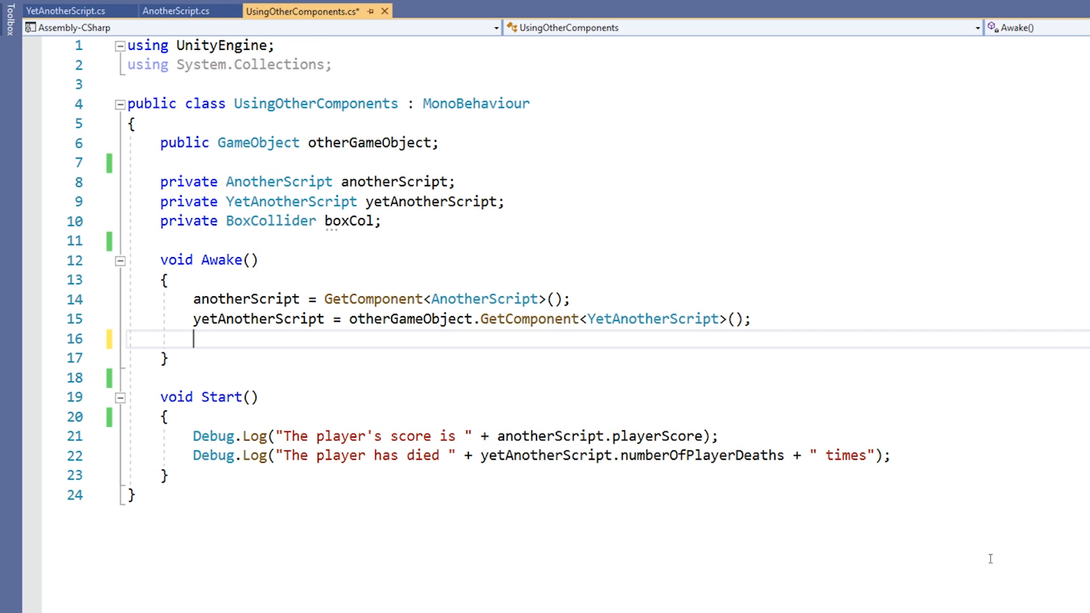
Step: Assign boxCol = otherGameObject.GetComponent<BoxCollider>() in Awake, then begin boxCol.size = new Vector3(3, 3, in Start
text(boxCol = otherGame)
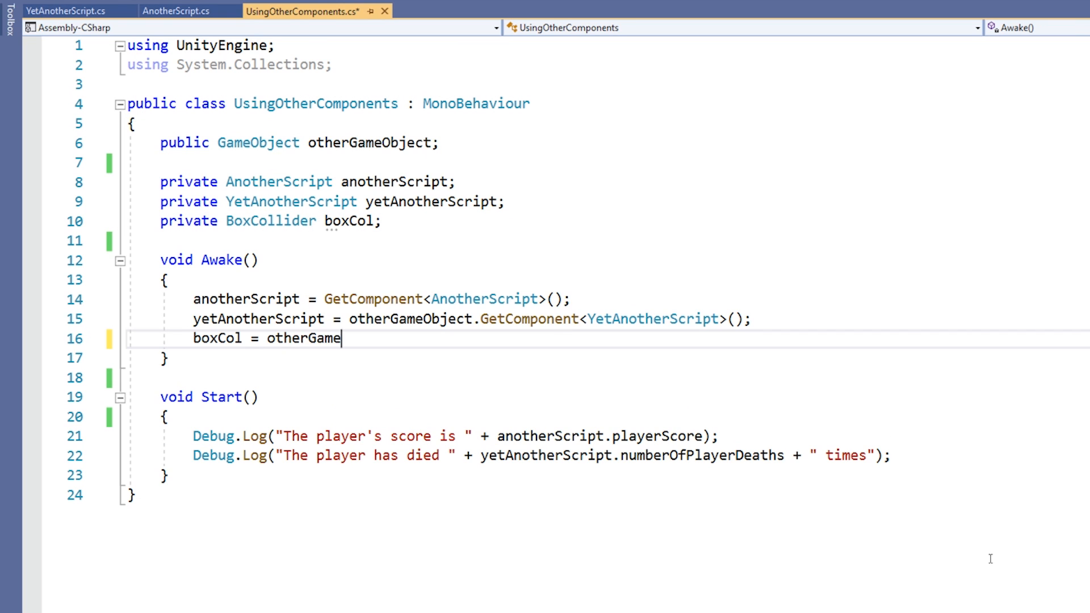
text(Object.GetCo)
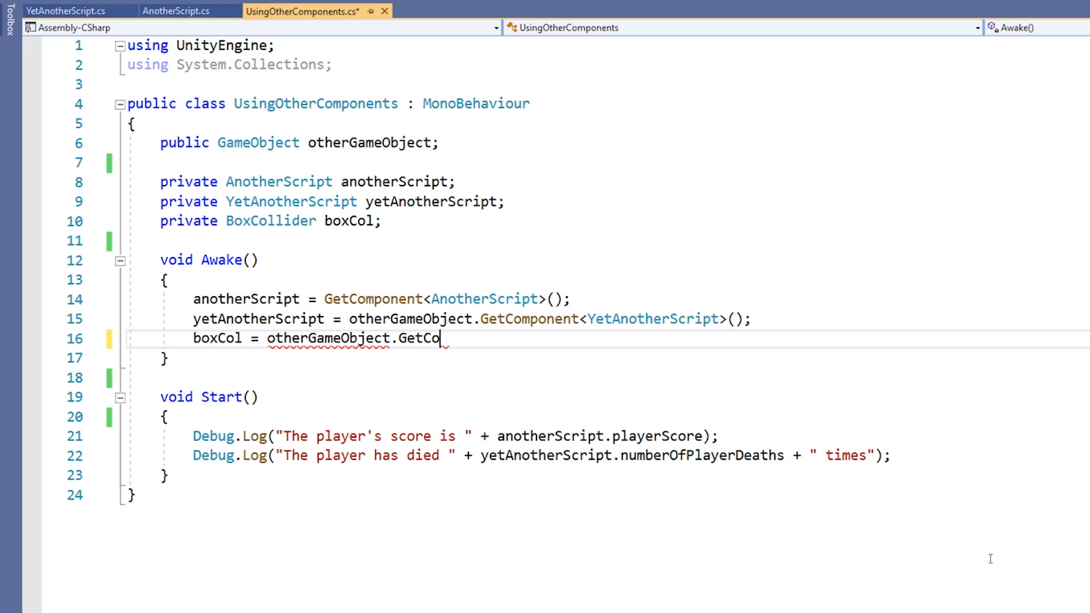
text(mponent<Bo)
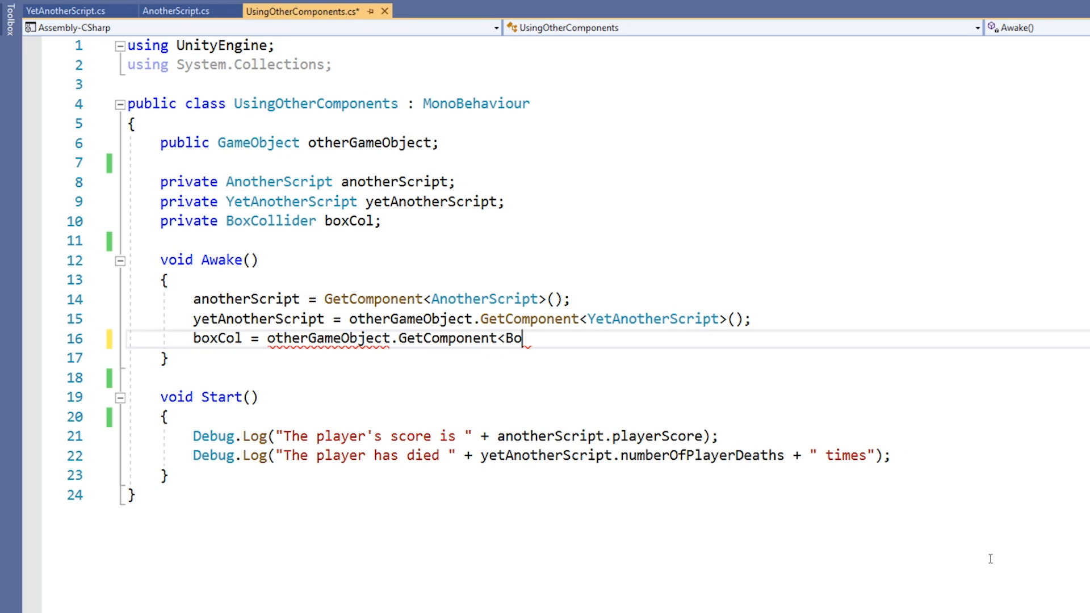
text(xCollider)
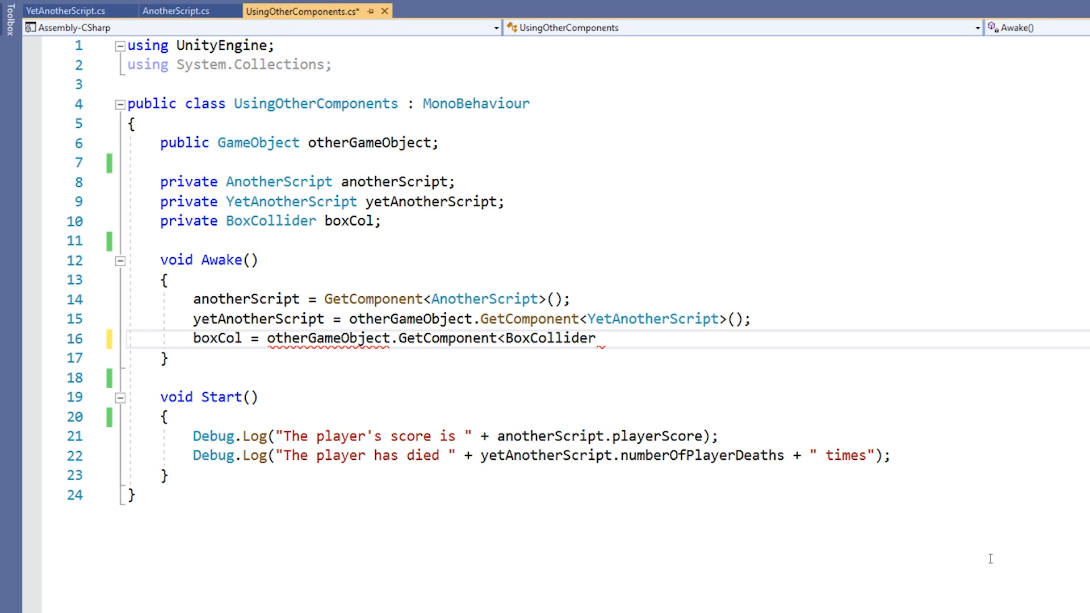
text(())
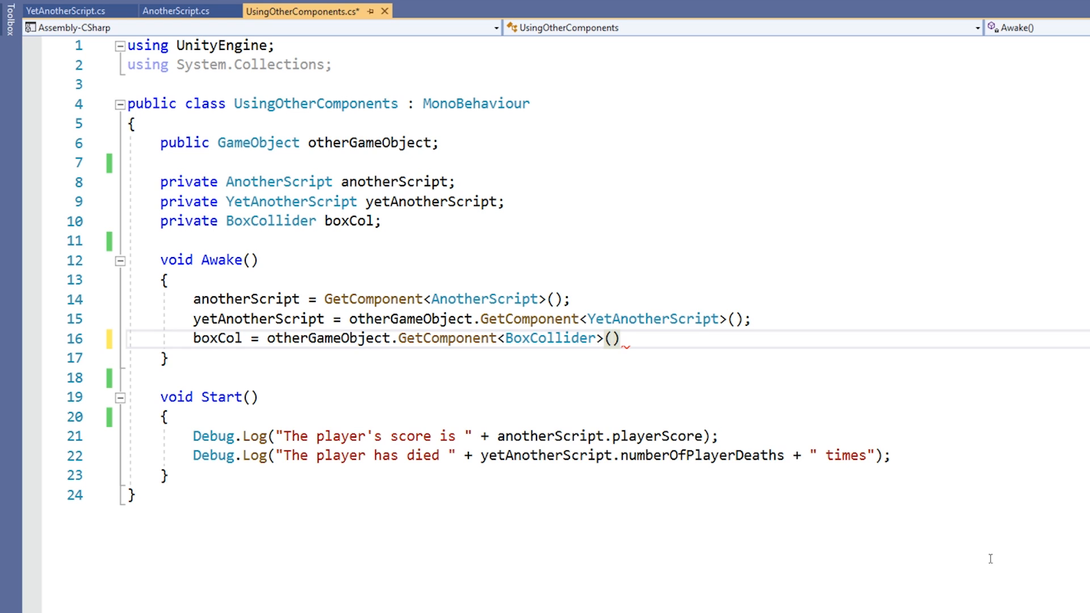
text(boxCol.s)
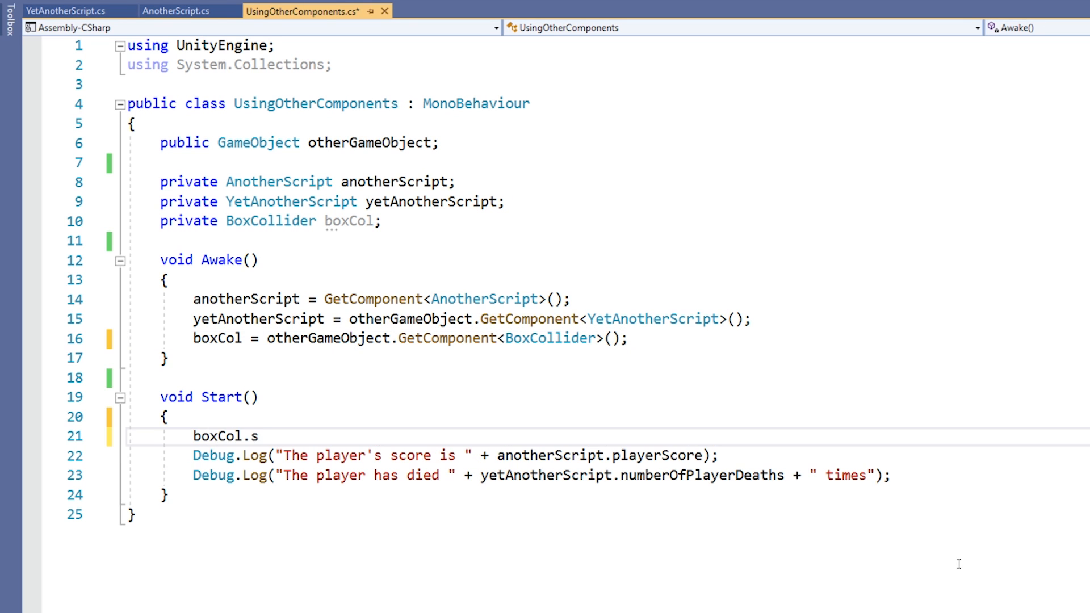
text(ize = new Vector3(3, 3,)
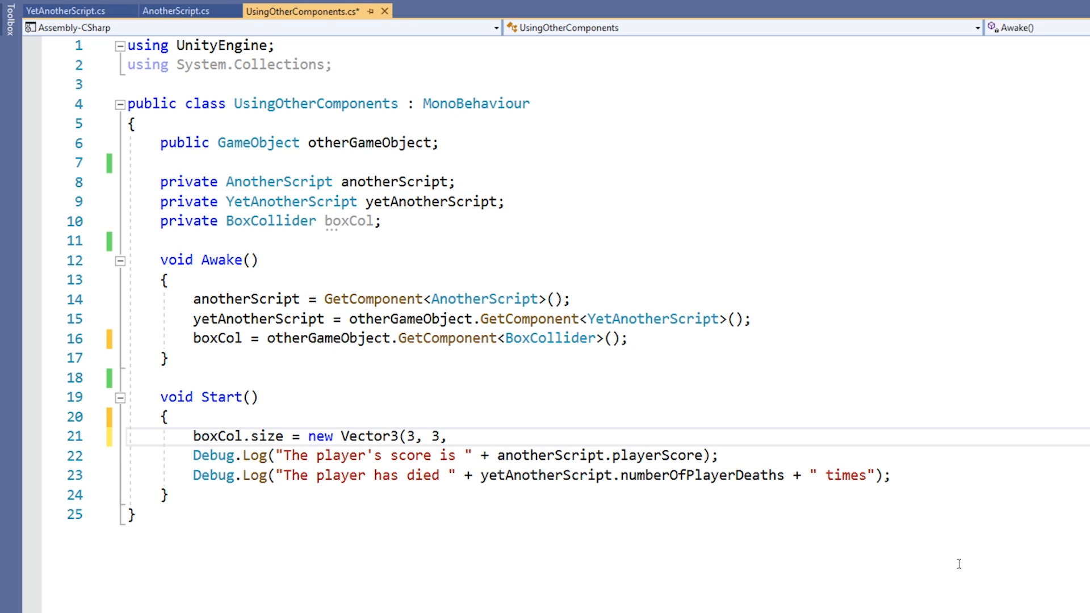